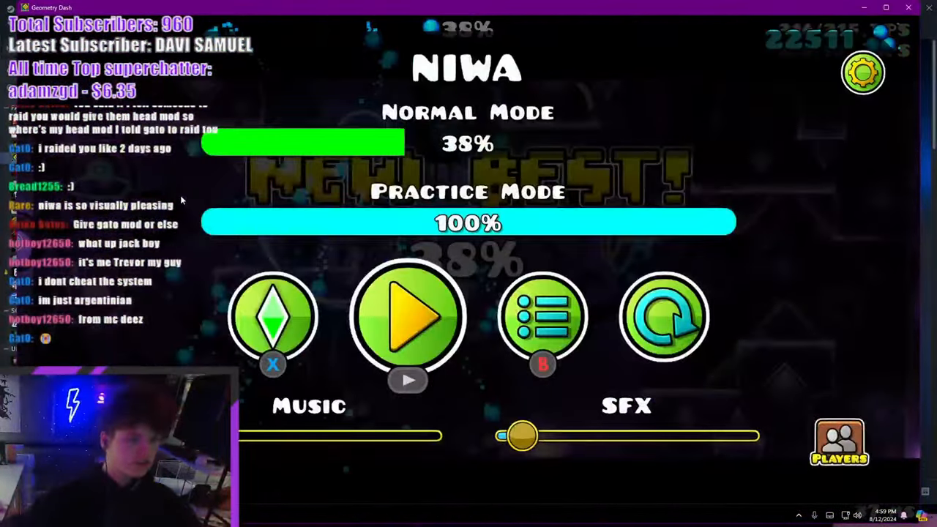
- Run NIWA to a new normal-mode best of 39%, then start another attempt
{"action": "left_click", "coordinate": [407, 316]}
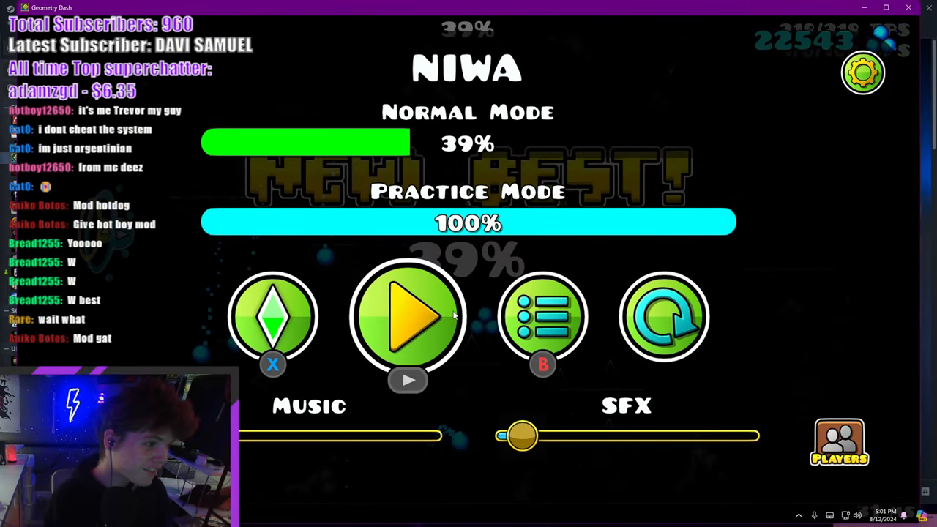
{"action": "left_click", "coordinate": [407, 316]}
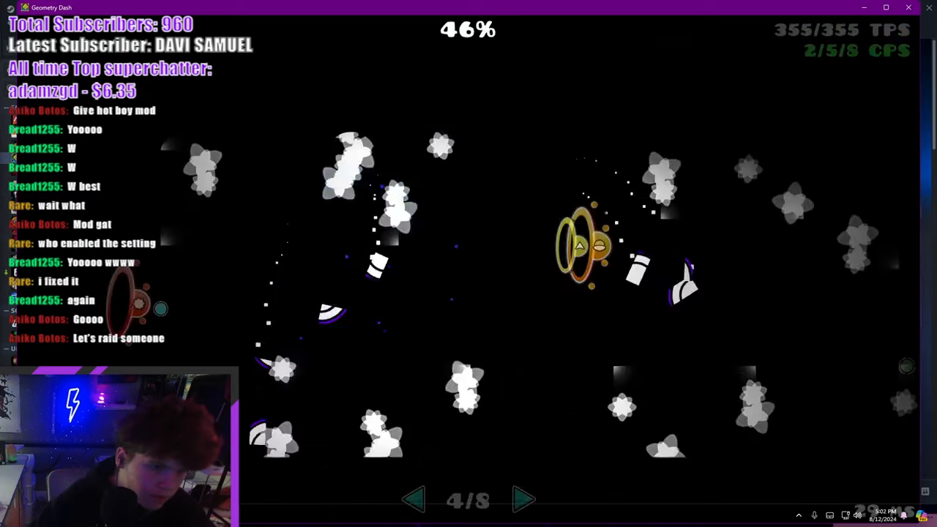